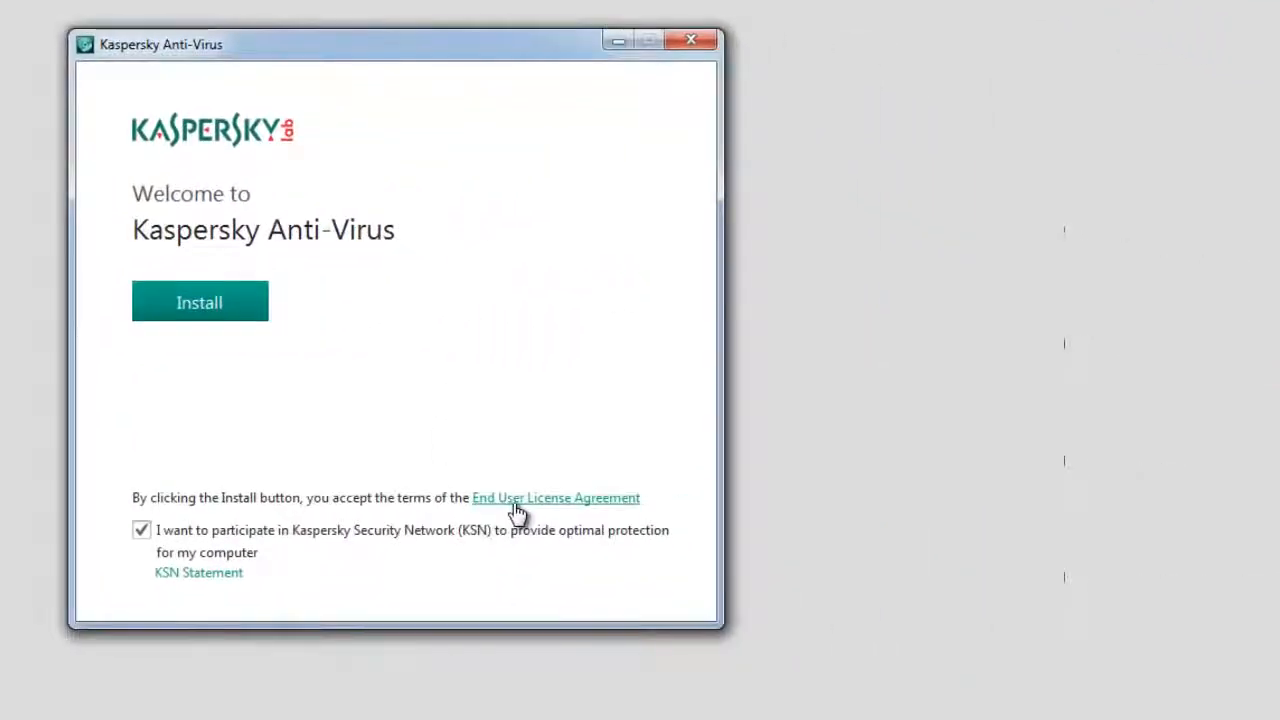
# Review the license agreement and the Kaspersky Security Network statement, then return to the welcome screen
pyautogui.click(555, 497)
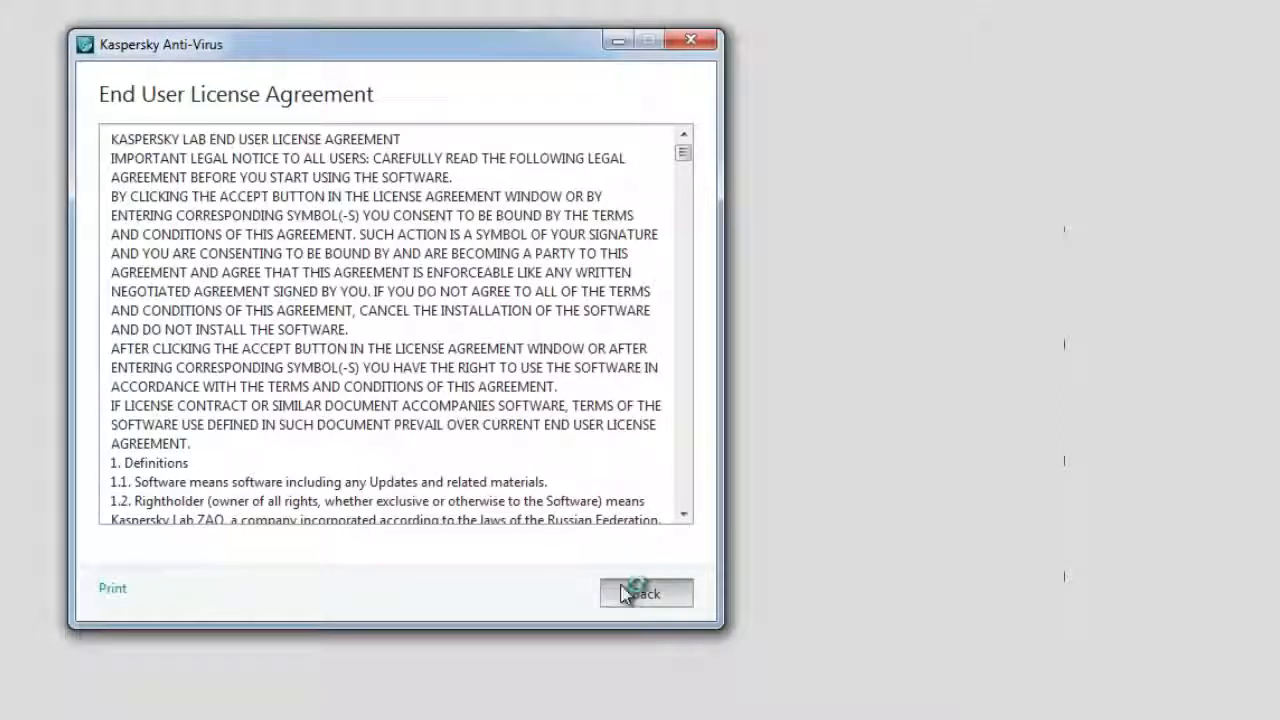
pyautogui.click(646, 593)
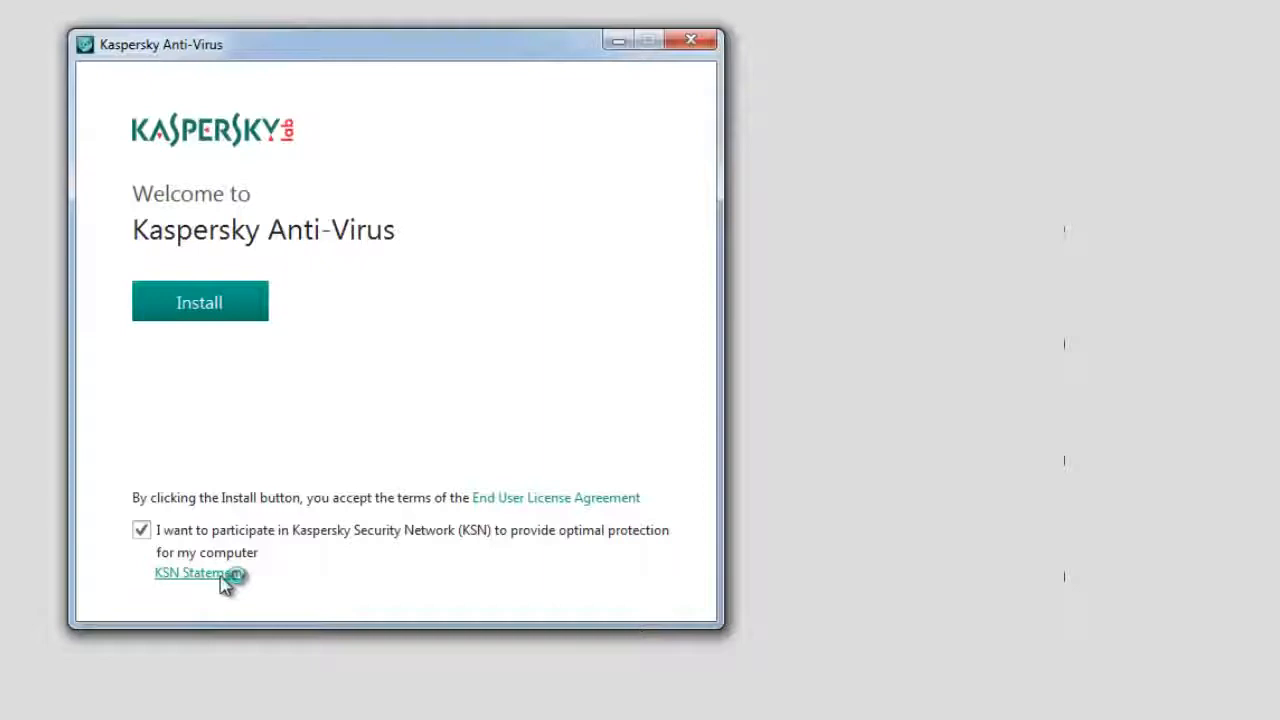
pyautogui.click(188, 572)
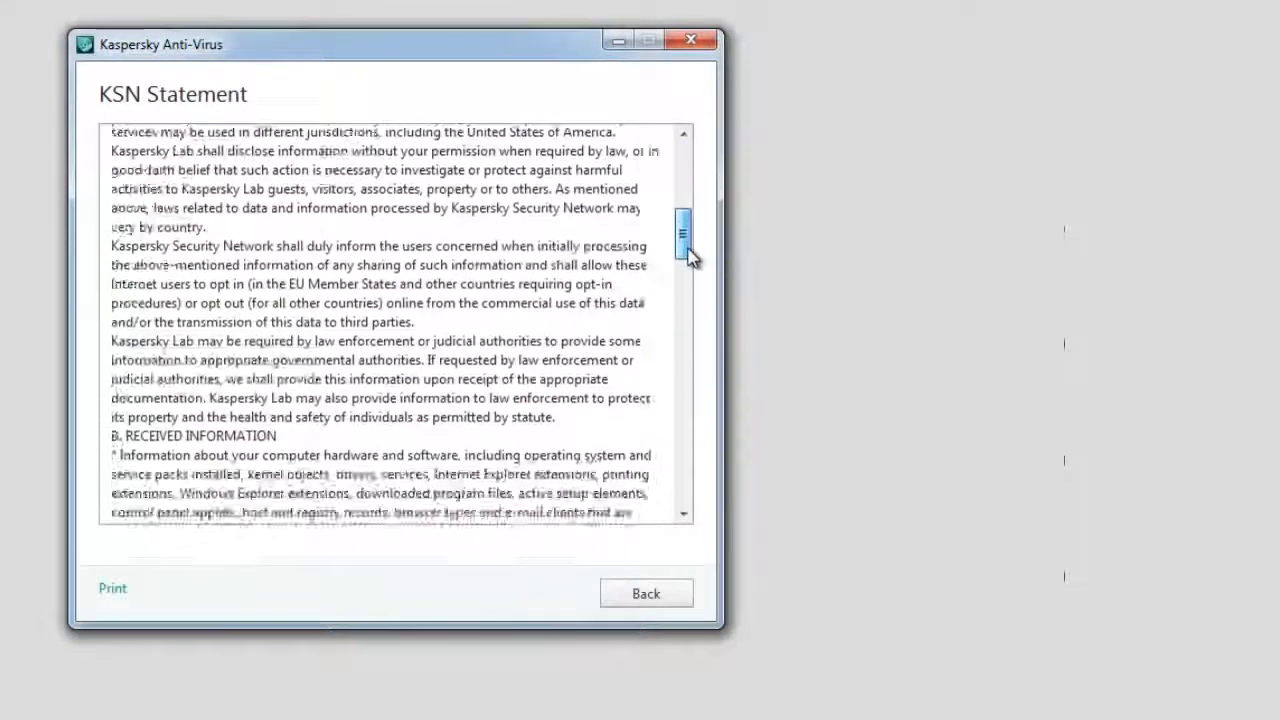
pyautogui.scroll(-3)
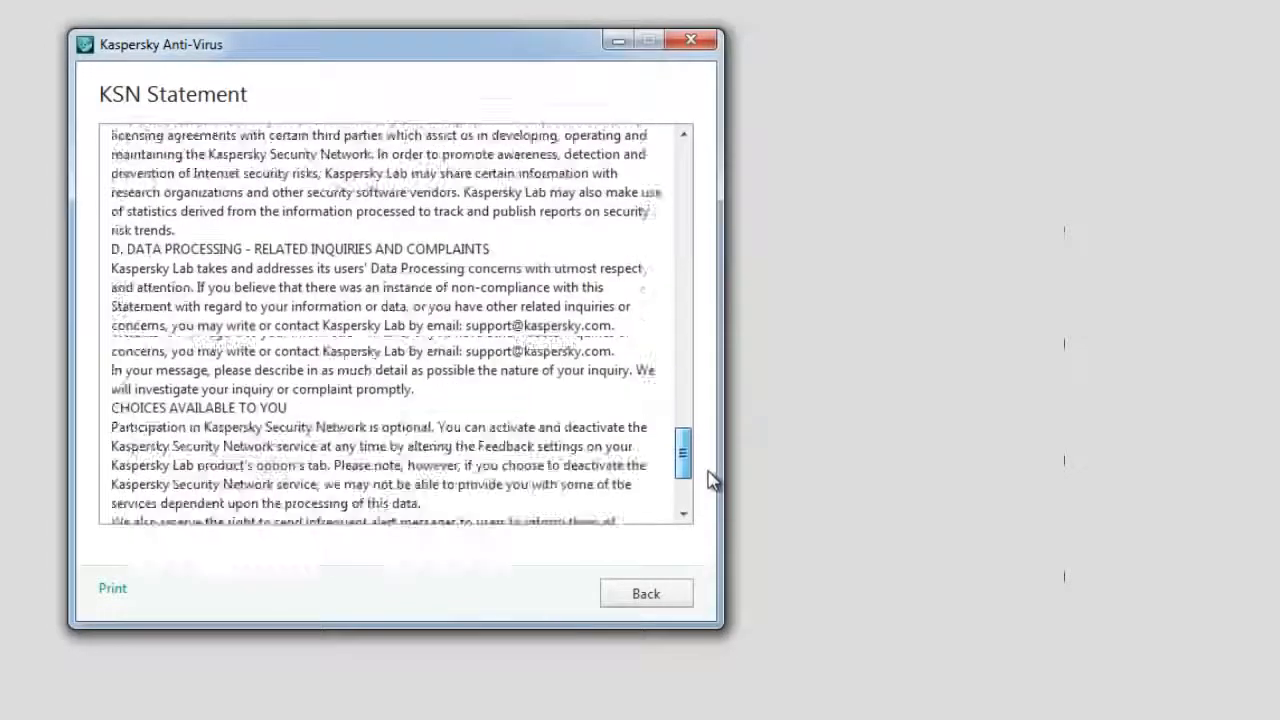
pyautogui.scroll(-3)
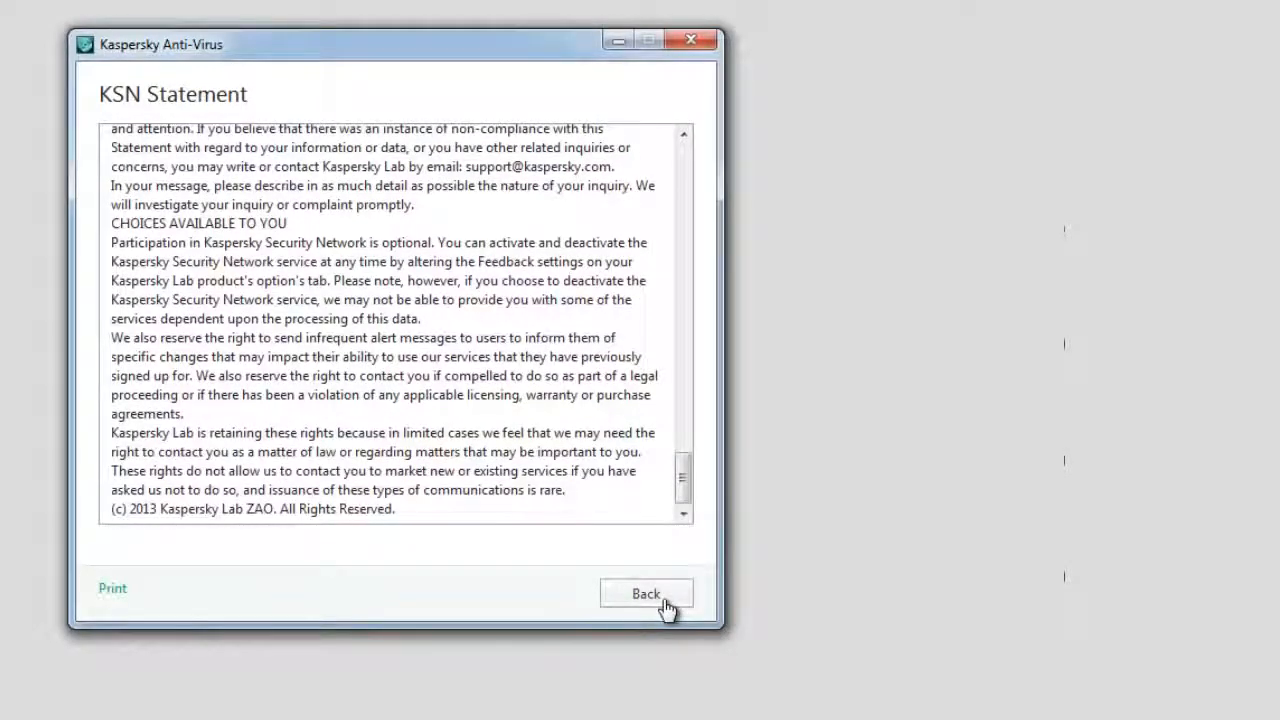
pyautogui.click(646, 593)
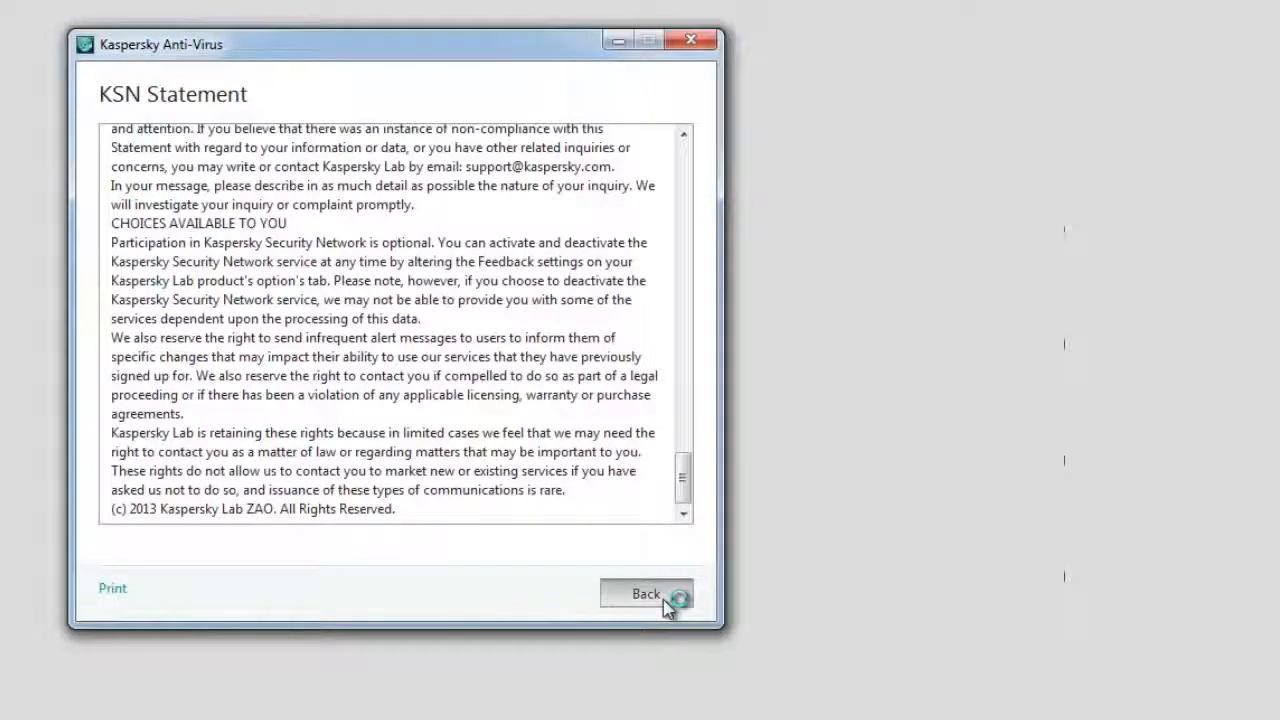
pyautogui.click(646, 593)
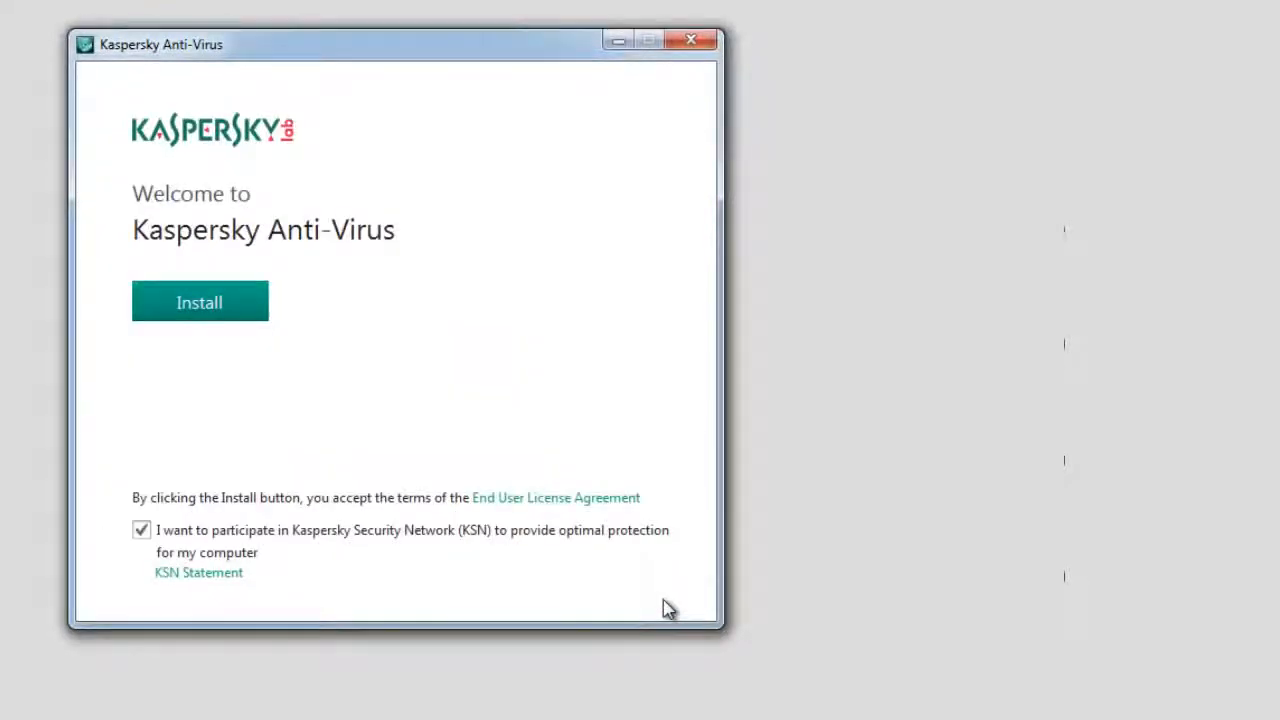
pyautogui.moveTo(295, 615)
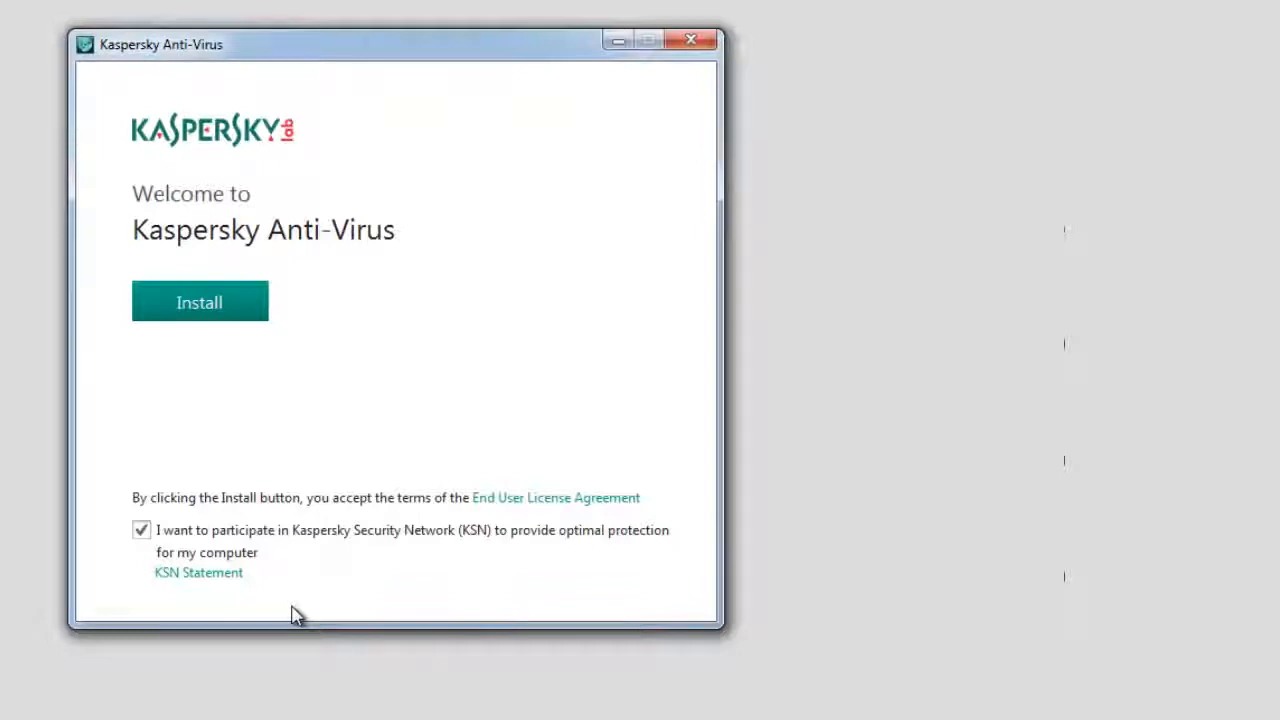
# Keep Kaspersky Security Network participation enabled and start installing Kaspersky Anti-Virus
pyautogui.click(141, 529)
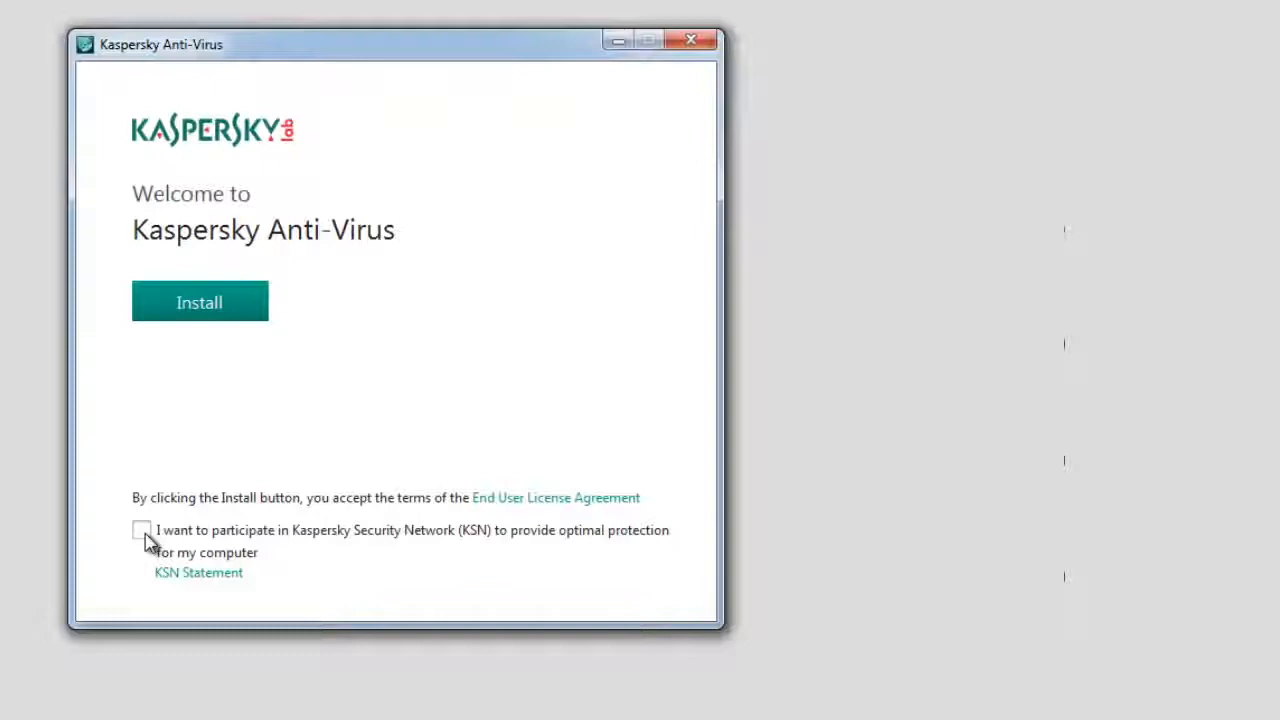
pyautogui.click(142, 530)
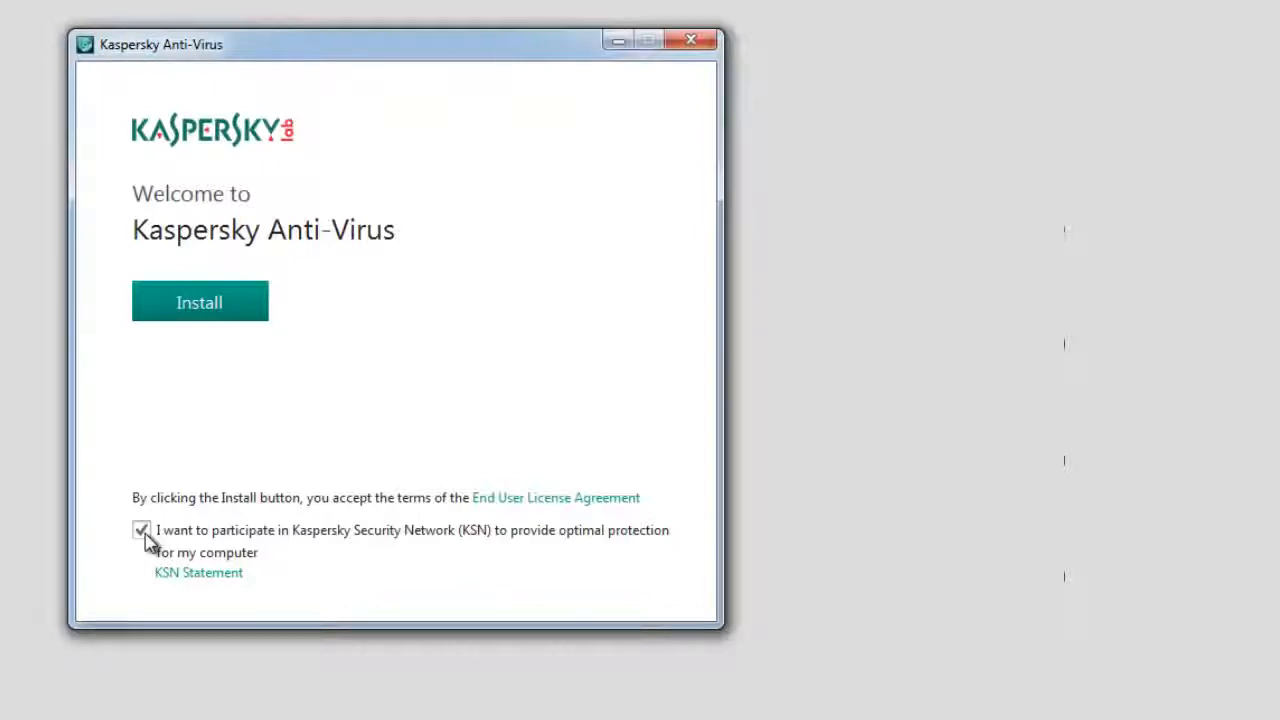
pyautogui.click(142, 530)
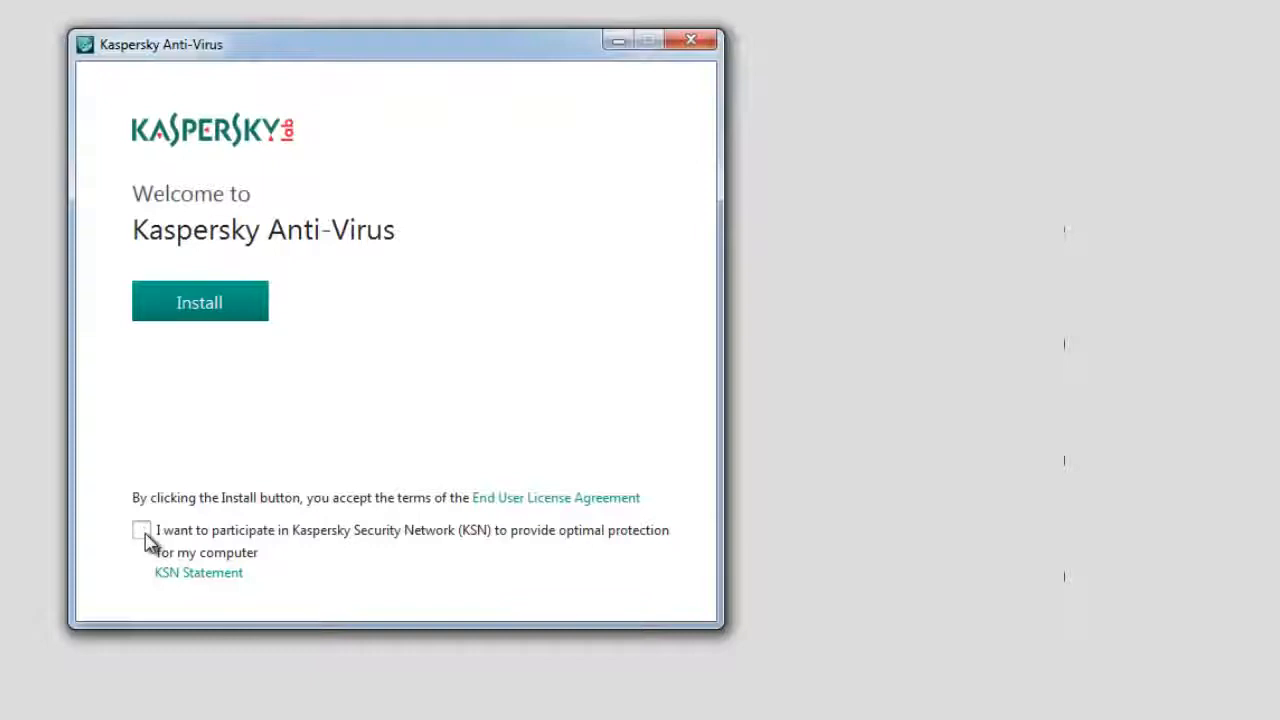
pyautogui.click(142, 530)
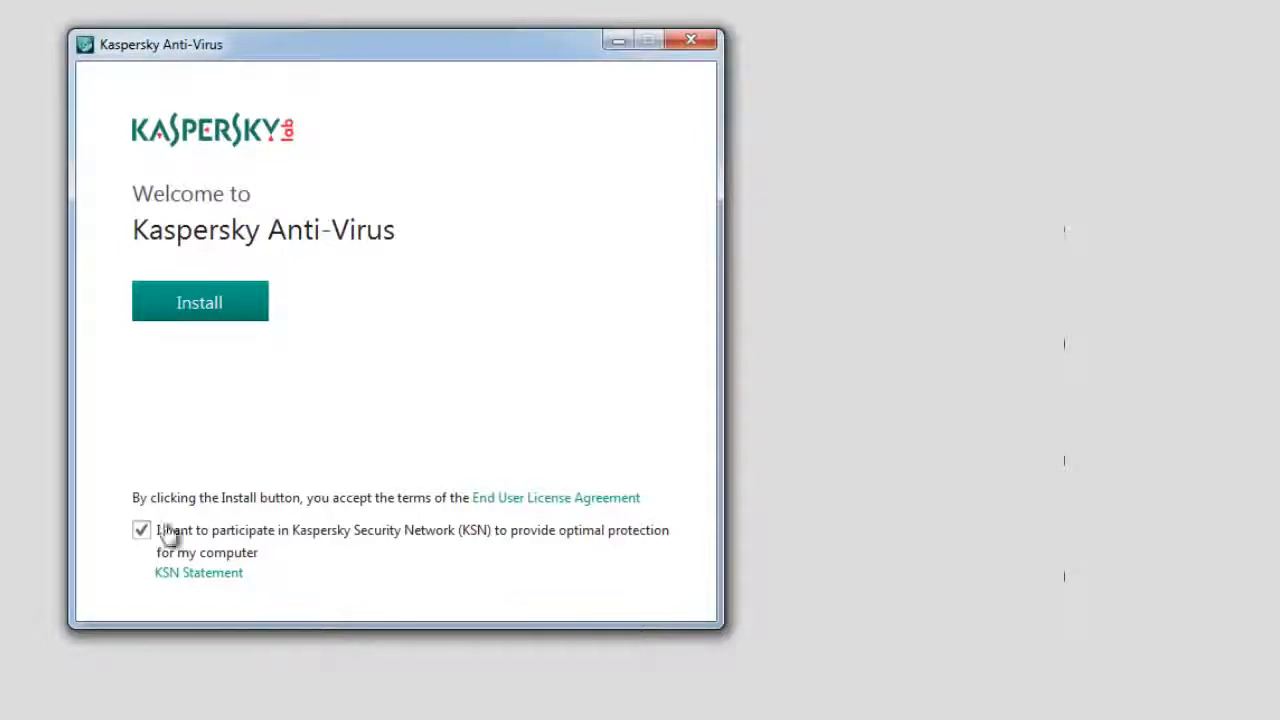
pyautogui.click(199, 302)
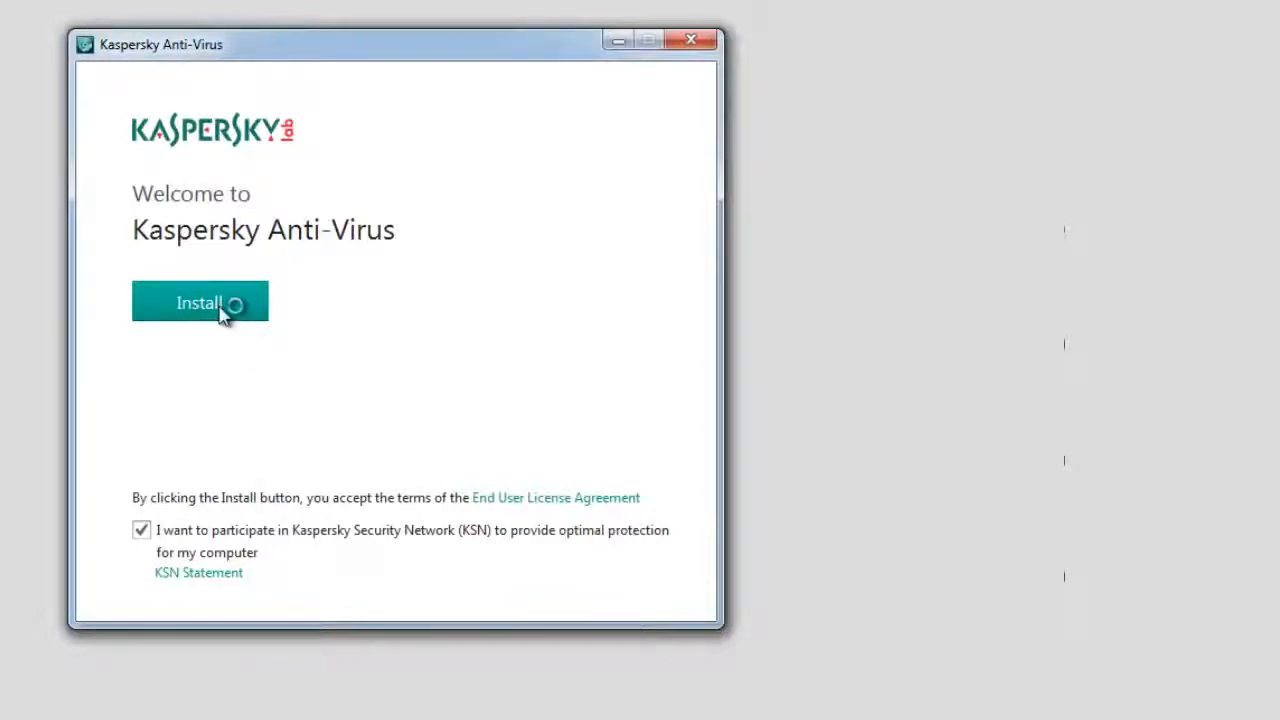
pyautogui.click(200, 302)
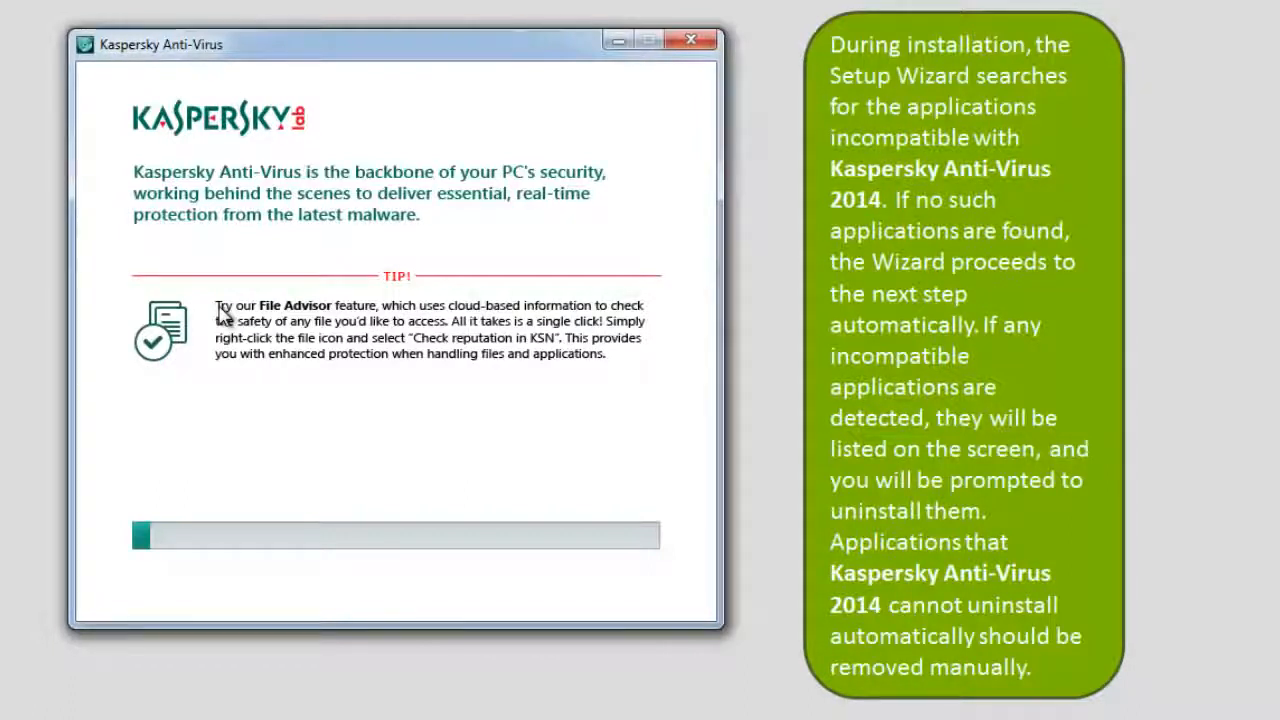
pyautogui.moveTo(237, 598)
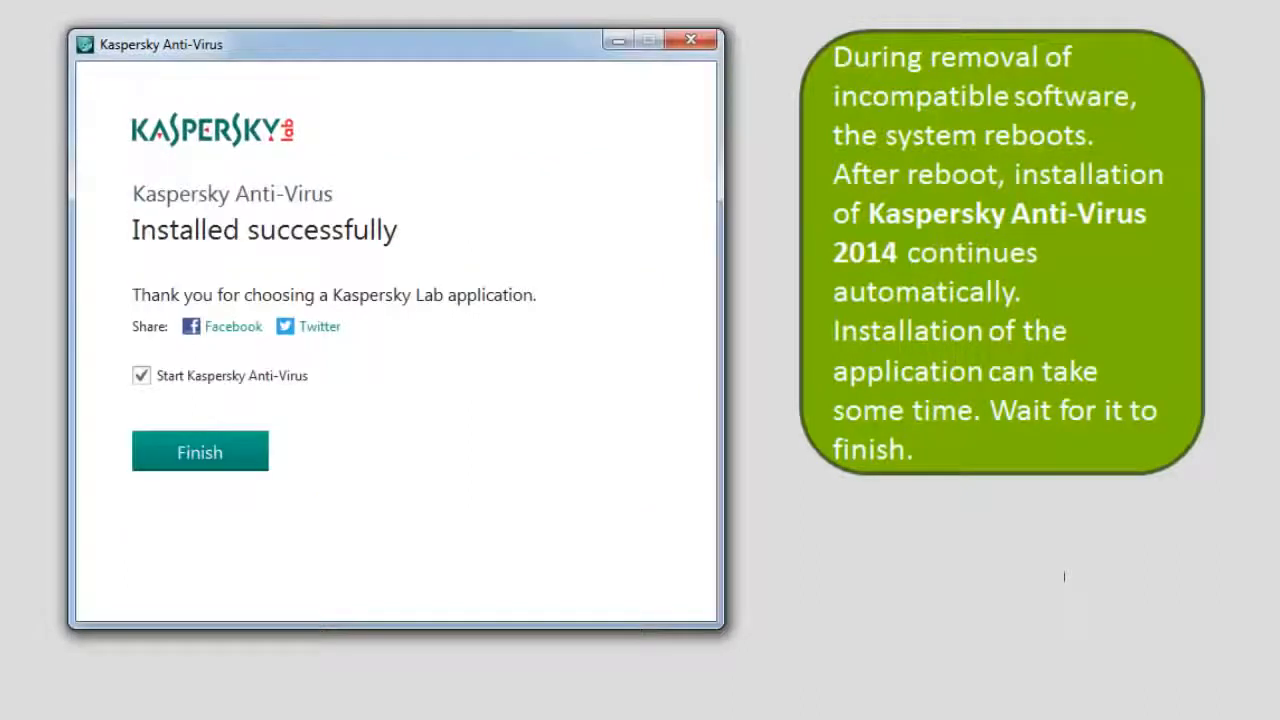
pyautogui.moveTo(567, 249)
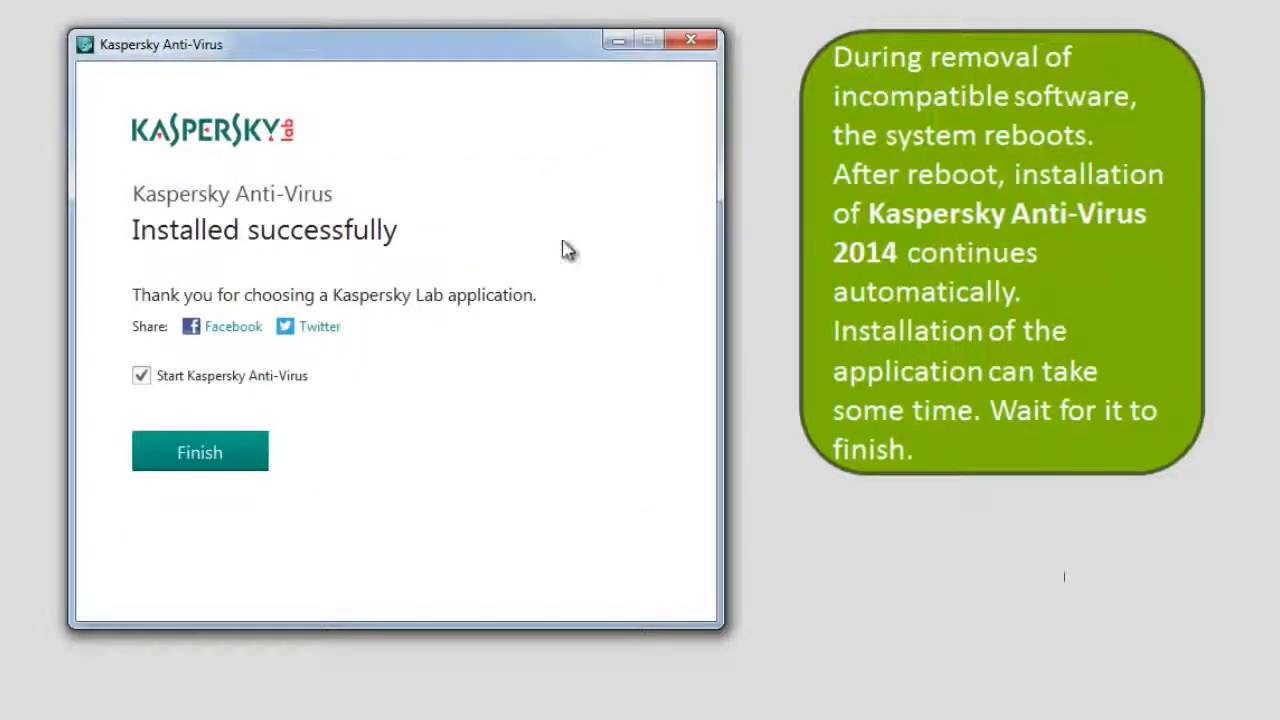
pyautogui.moveTo(390, 390)
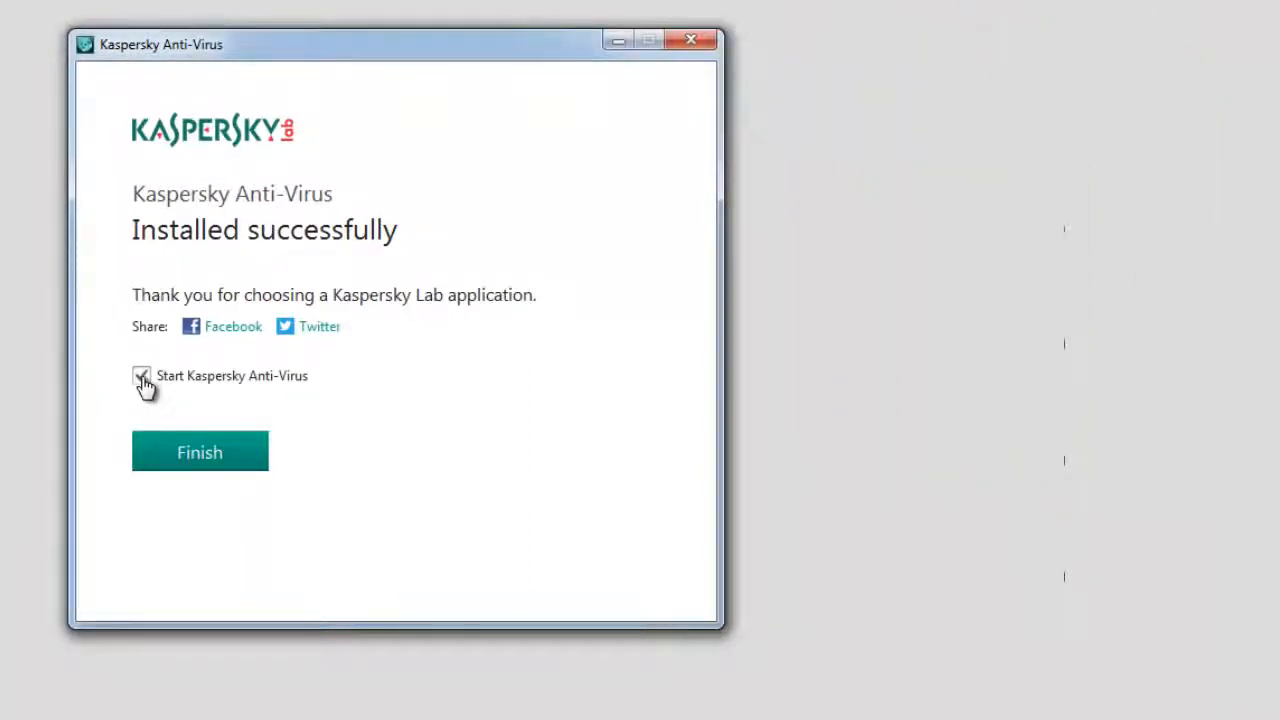
# Finish setup with 'Start Kaspersky Anti-Virus' checked so the application launches
pyautogui.click(141, 376)
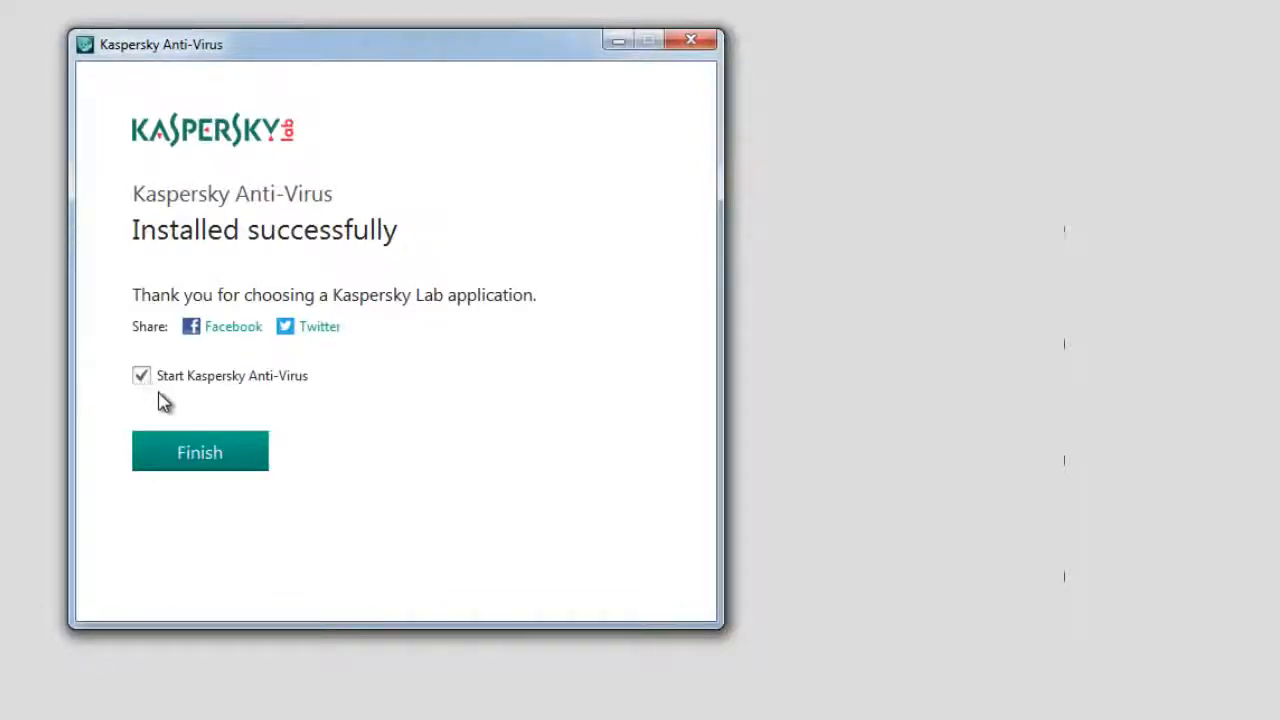
pyautogui.click(199, 451)
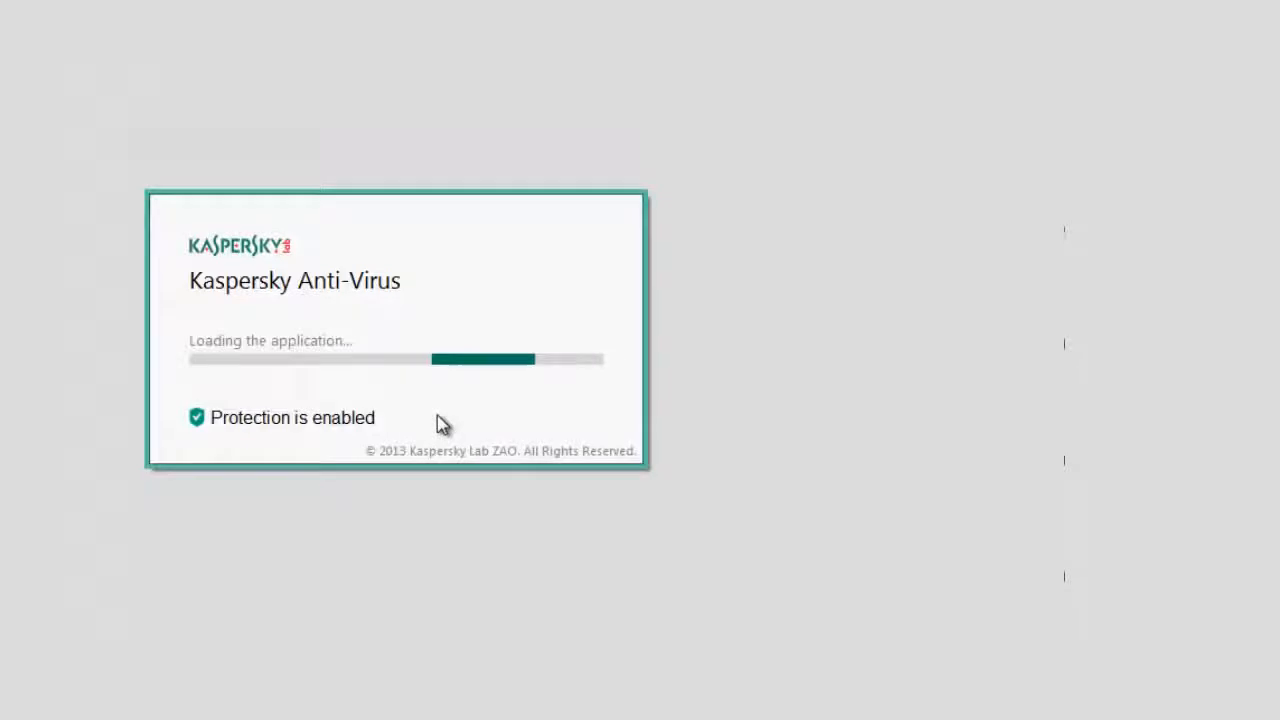